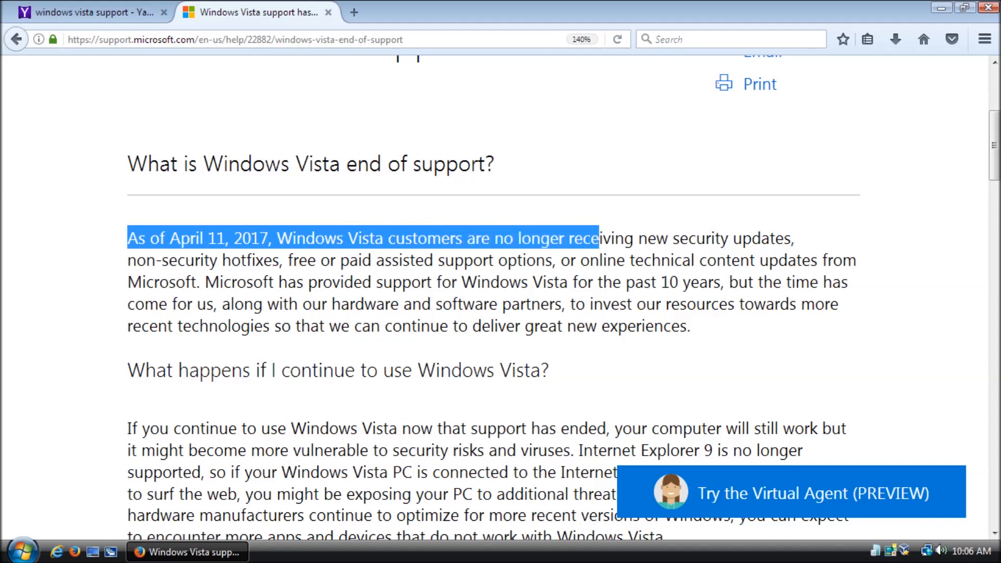
Select the sentence stating Windows Vista support ended on April 11, 2017
{"action": "left_click_drag", "start_coordinate": [597, 238], "coordinate": [364, 260]}
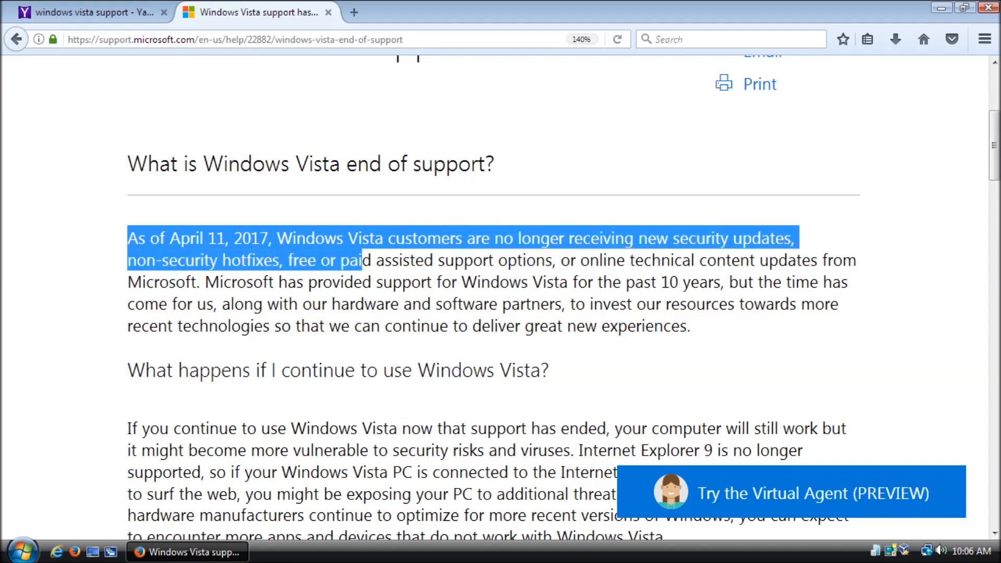
{"action": "left_click_drag", "start_coordinate": [364, 259], "coordinate": [848, 283]}
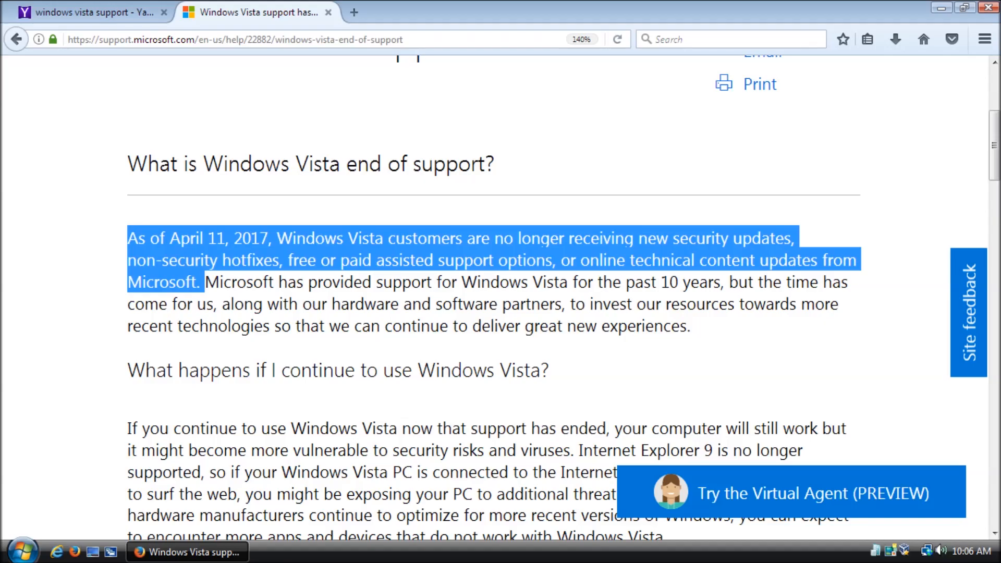
Find Windows Update from Start search 'windows' and check for available updates
{"action": "left_click", "coordinate": [22, 551]}
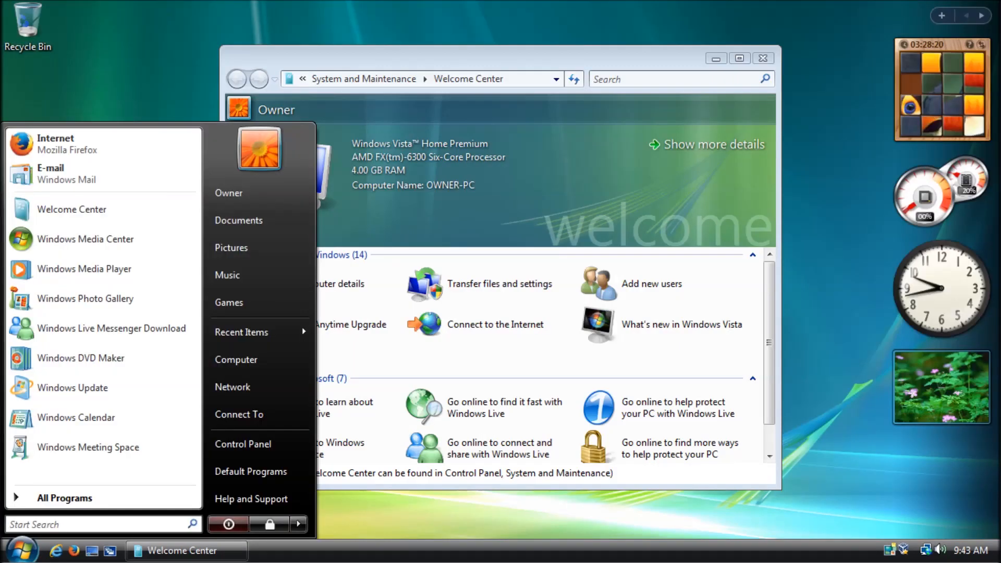
{"action": "type", "text": "windows update"}
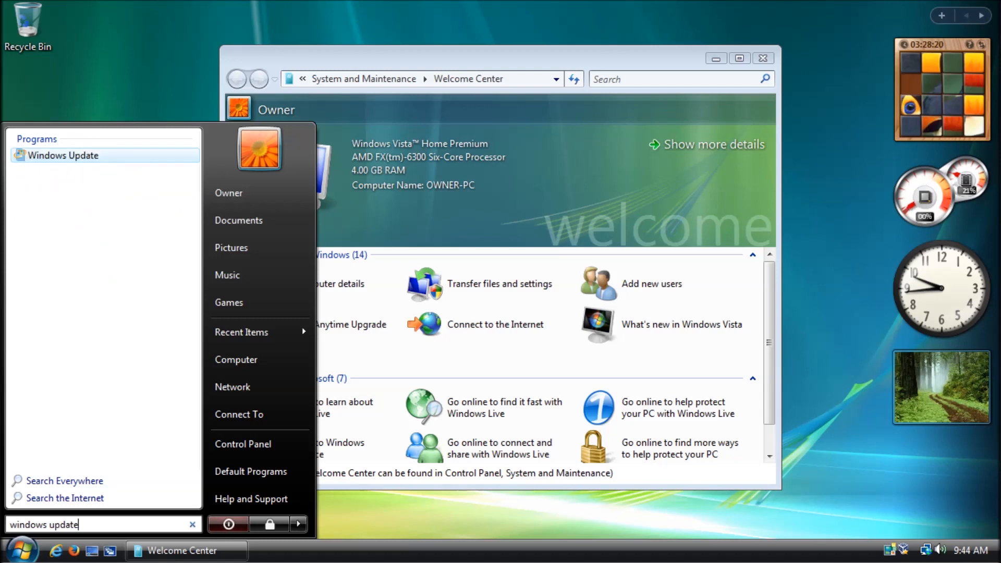
{"action": "left_click", "coordinate": [63, 156]}
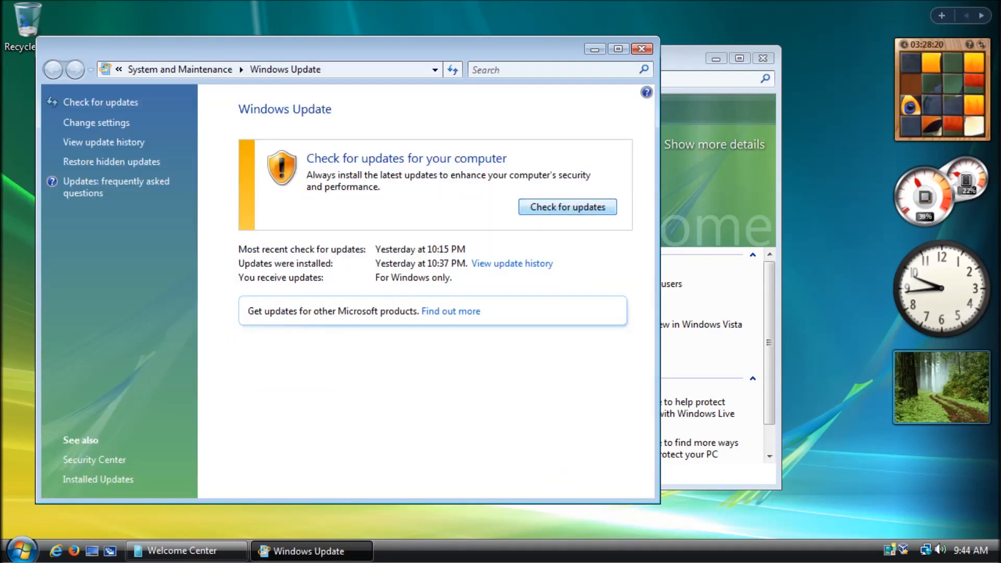
{"action": "left_click", "coordinate": [566, 206]}
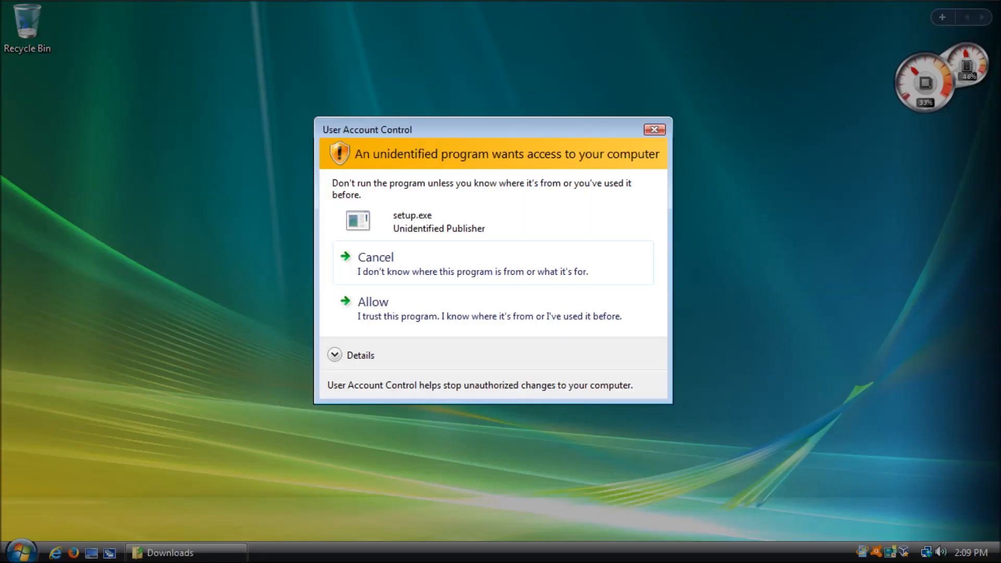
Allow setup.exe, install Pale Moon with default location and all shortcuts, then launch it
{"action": "left_click", "coordinate": [373, 302]}
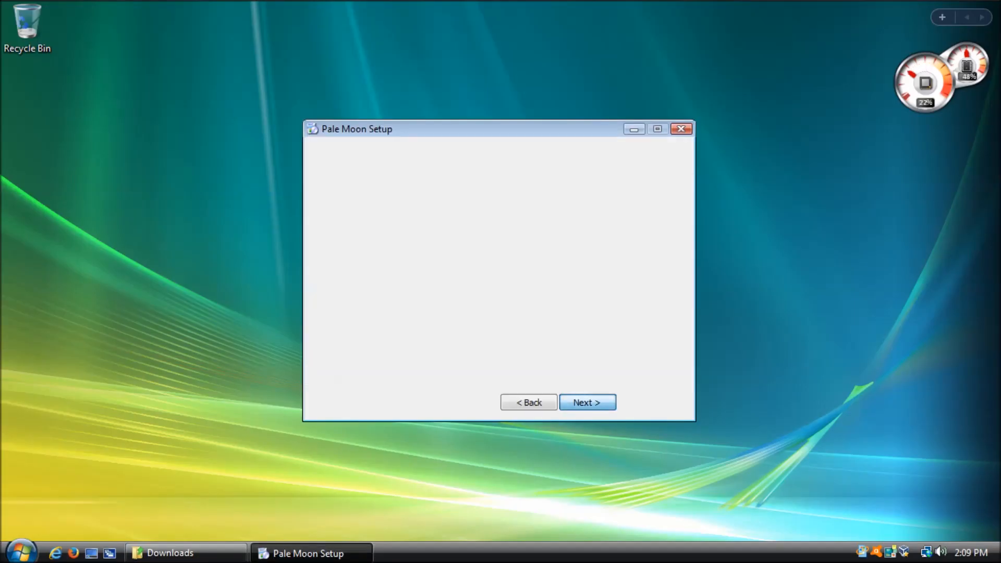
{"action": "left_click", "coordinate": [586, 403]}
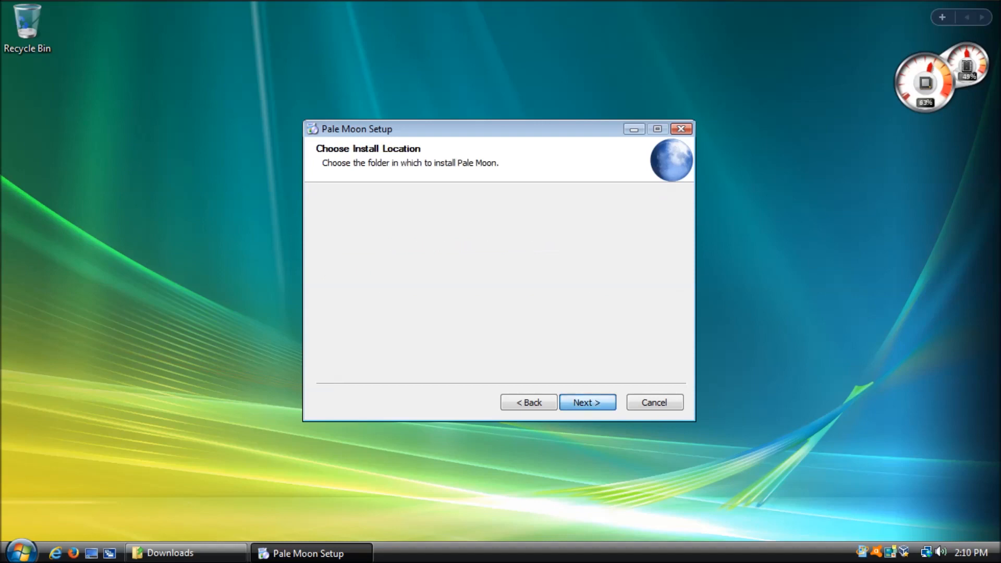
{"action": "left_click", "coordinate": [586, 402]}
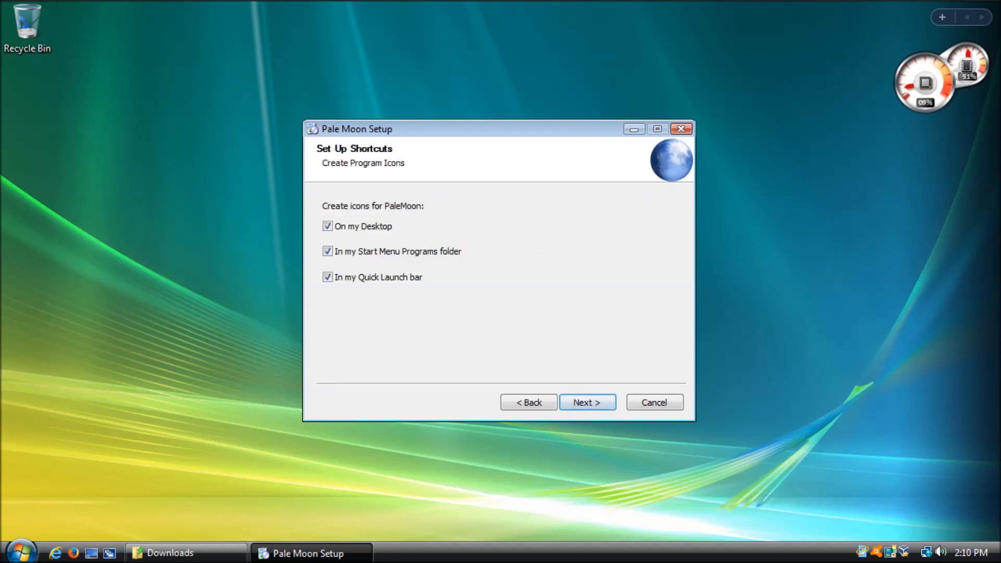
{"action": "left_click", "coordinate": [586, 402]}
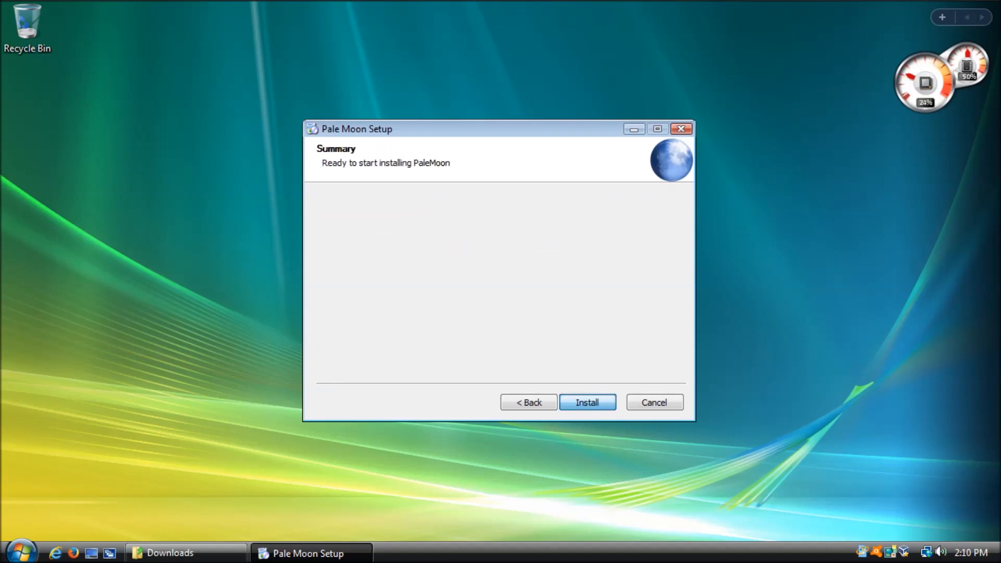
{"action": "left_click", "coordinate": [586, 403]}
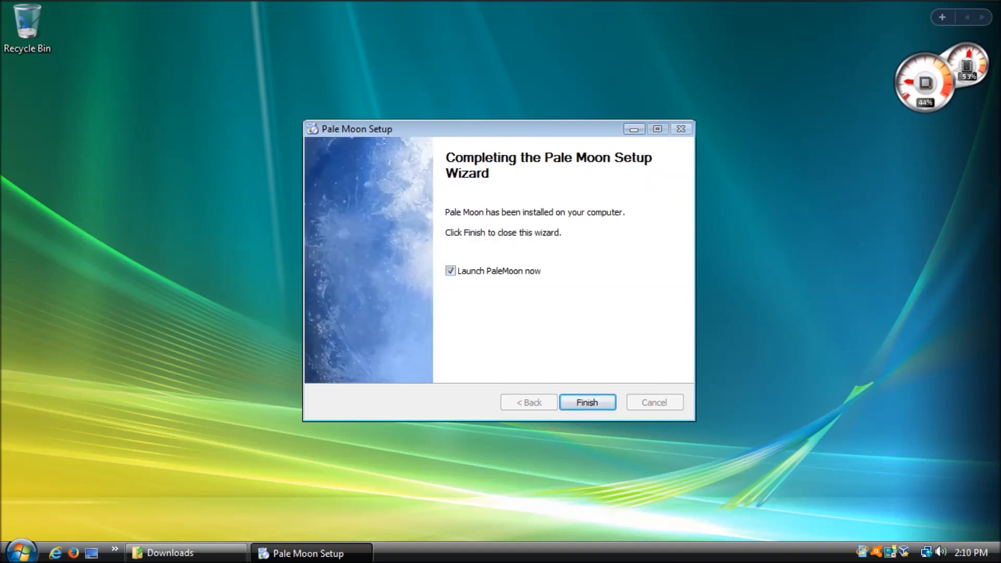
{"action": "left_click", "coordinate": [586, 402]}
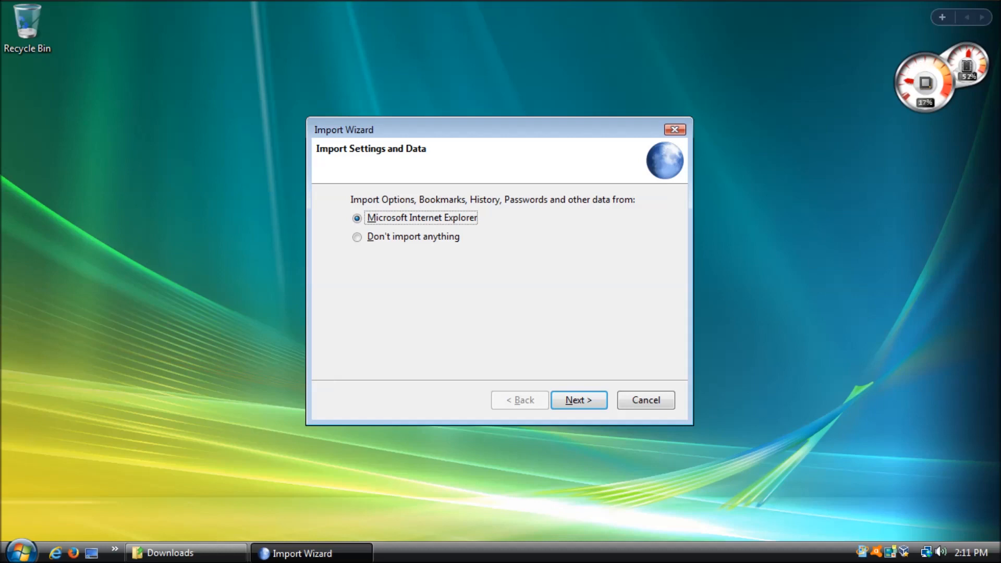
Skip the settings import and head to youtube.com/c/adventuresinnostalgia in Pale Moon
{"action": "left_click", "coordinate": [578, 399]}
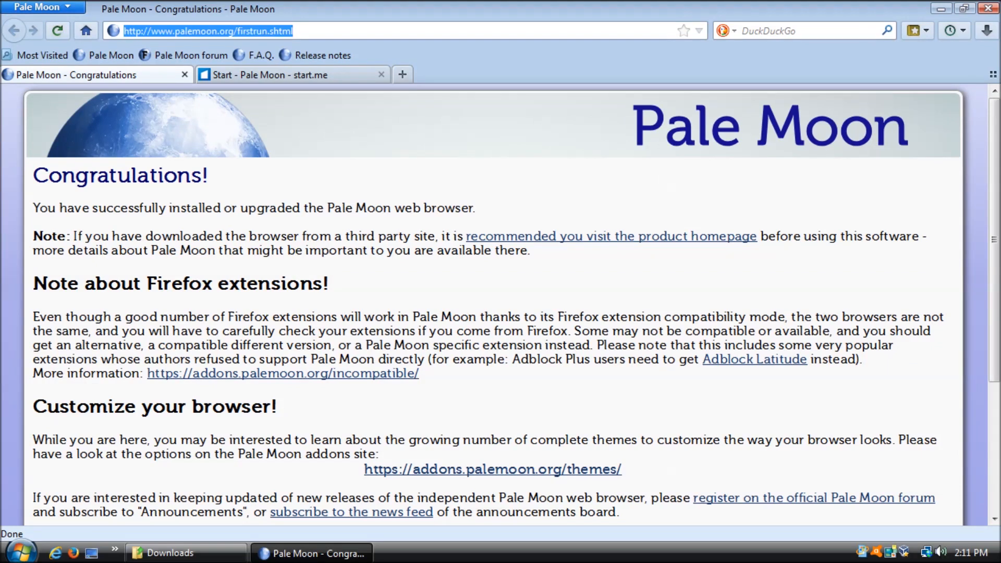
{"action": "type", "text": "youtube.com/c/adventuresinnostalgia"}
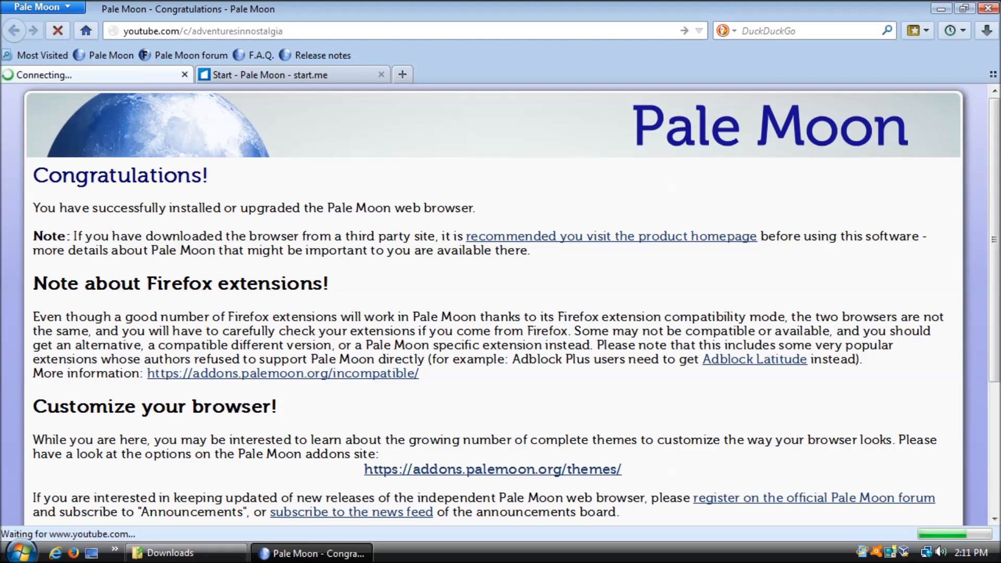
{"action": "double_click", "coordinate": [306, 154]}
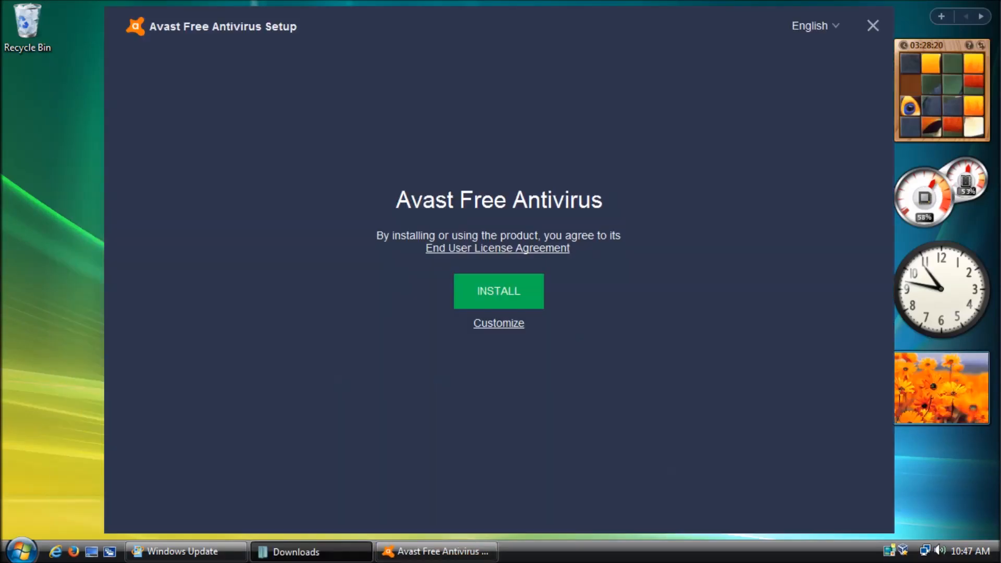
Start the Avast Free Antivirus installation with the INSTALL button
{"action": "left_click", "coordinate": [498, 291]}
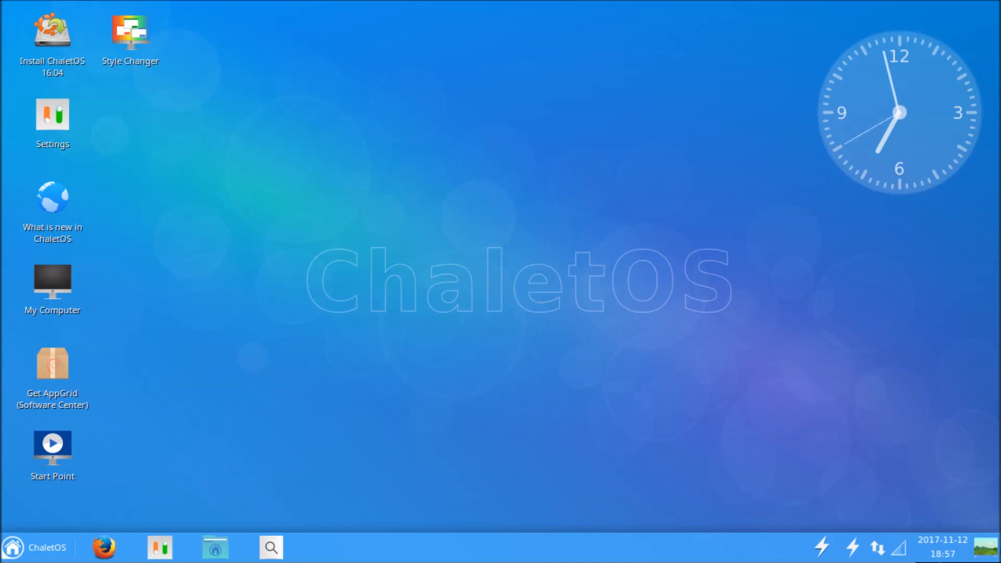
Browse System, Other, Office, Internet and Games categories, ending on All installed applications
{"action": "left_click", "coordinate": [36, 547]}
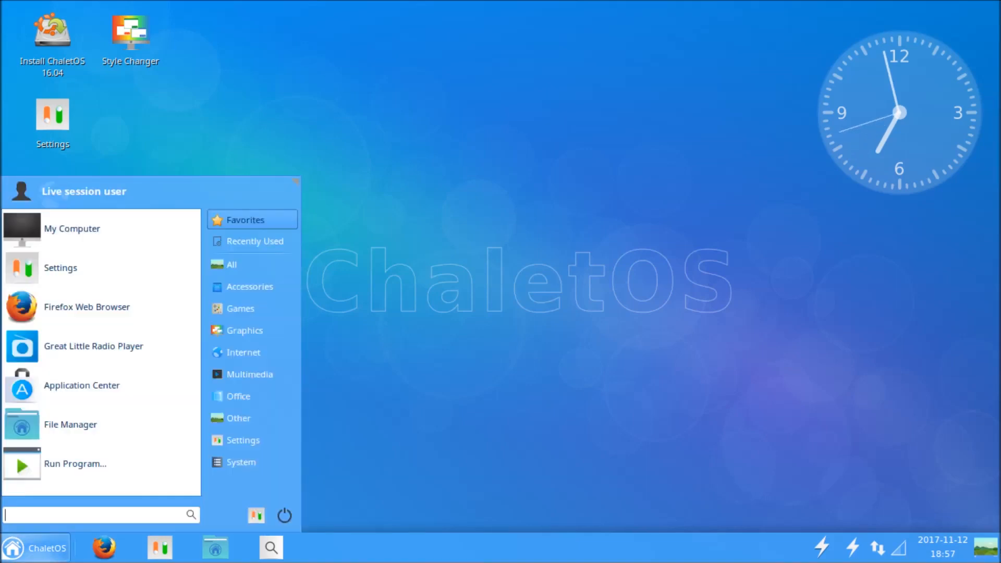
{"action": "left_click", "coordinate": [242, 440]}
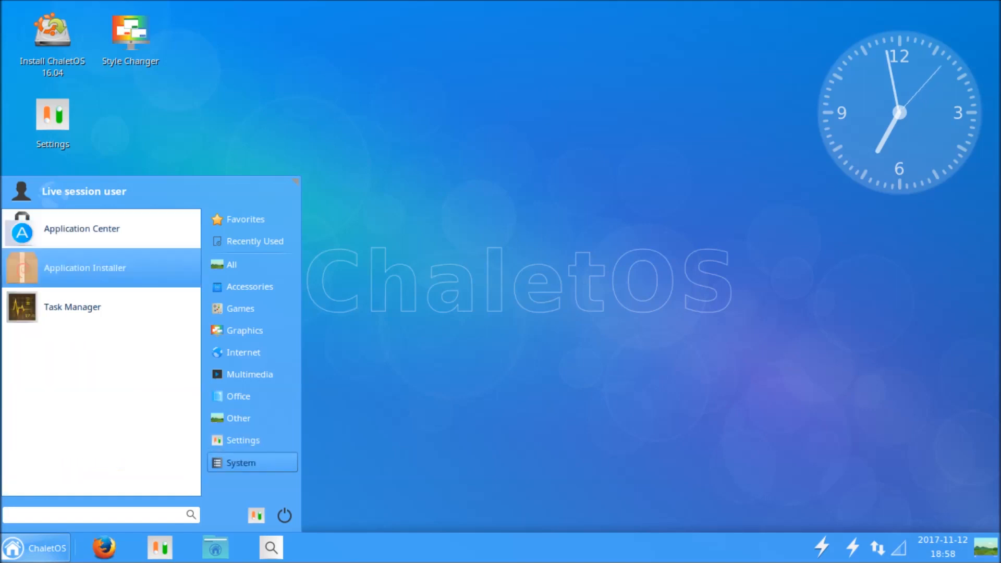
{"action": "mouse_move", "coordinate": [243, 440]}
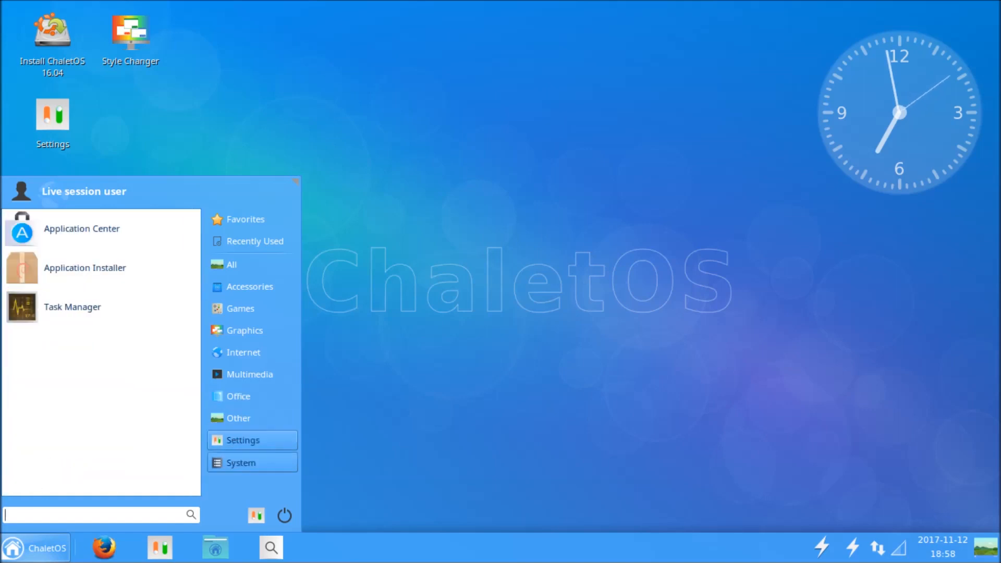
{"action": "left_click", "coordinate": [240, 419]}
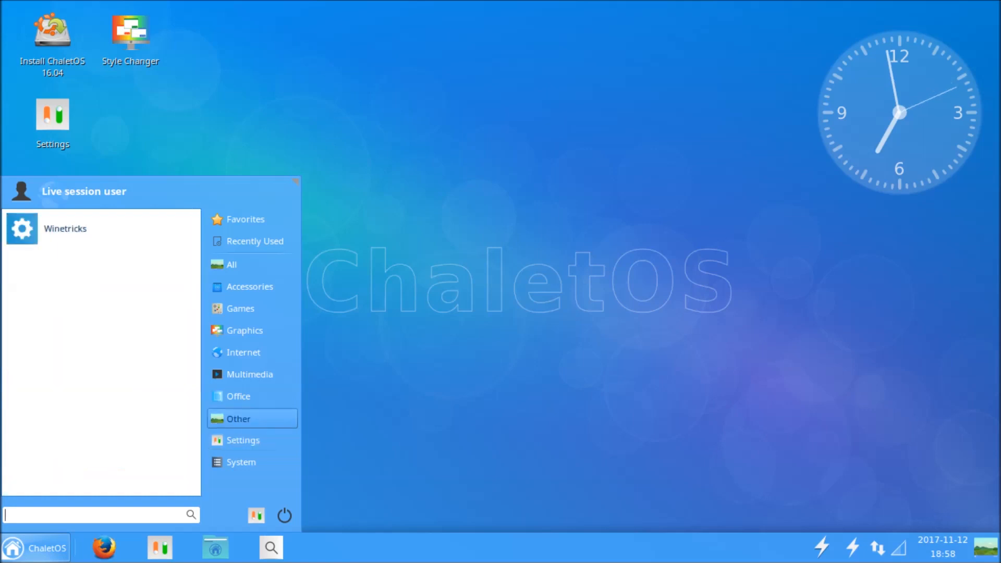
{"action": "left_click", "coordinate": [238, 397]}
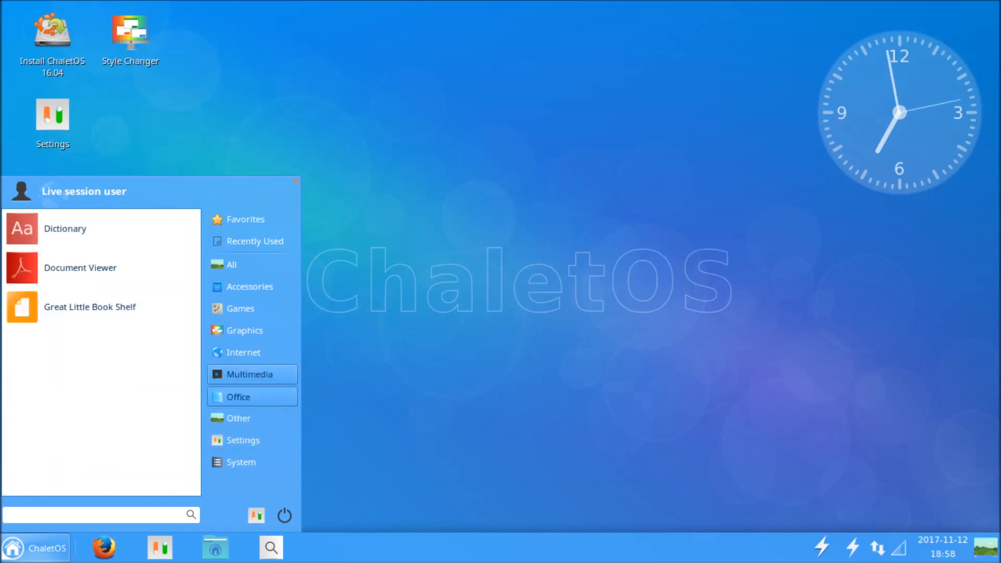
{"action": "left_click", "coordinate": [243, 353]}
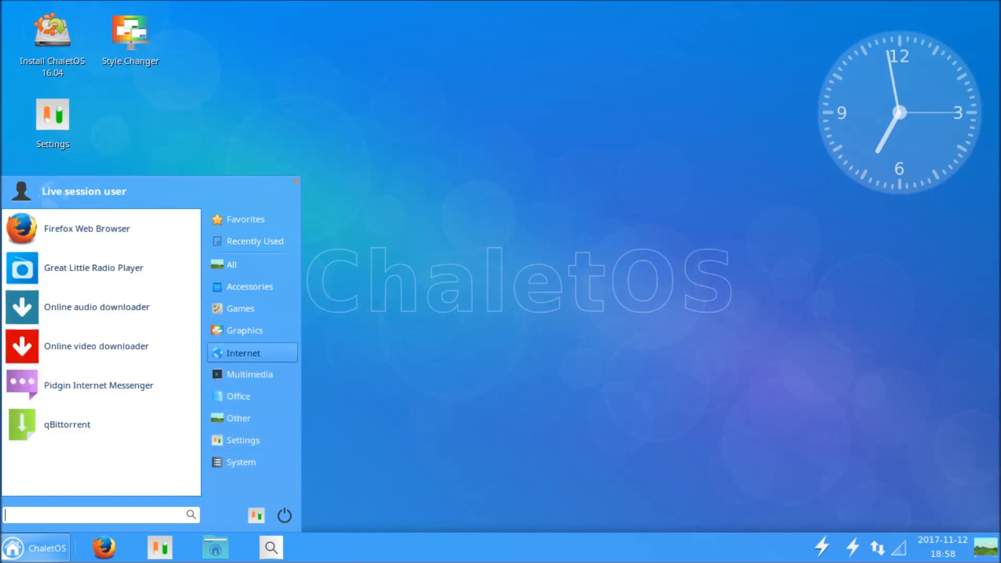
{"action": "left_click", "coordinate": [244, 331]}
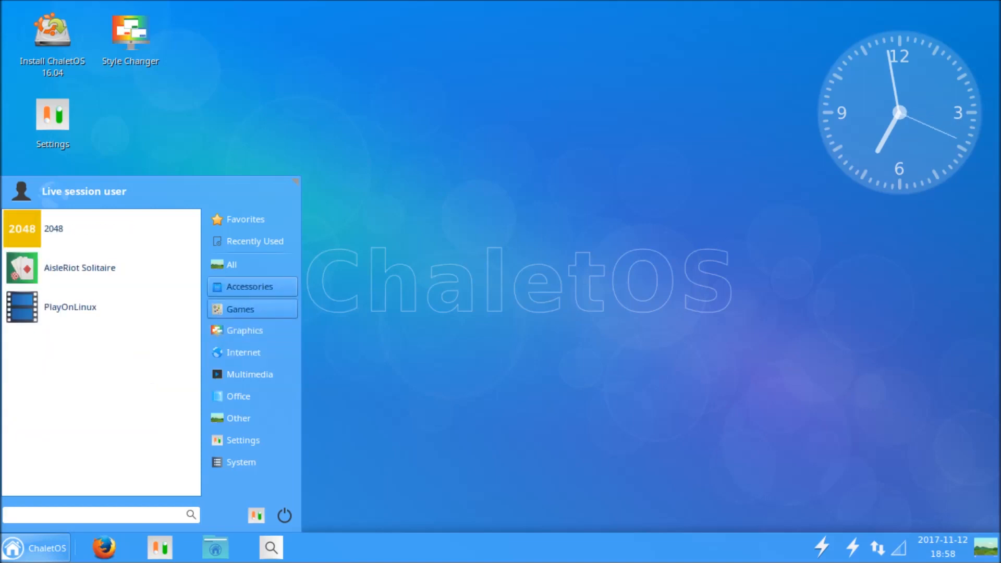
{"action": "left_click", "coordinate": [231, 264]}
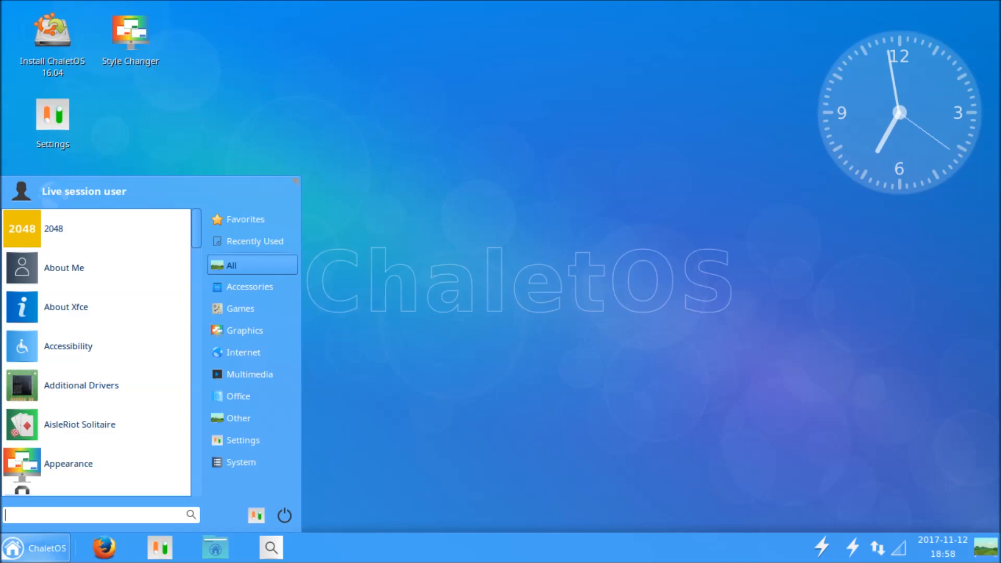